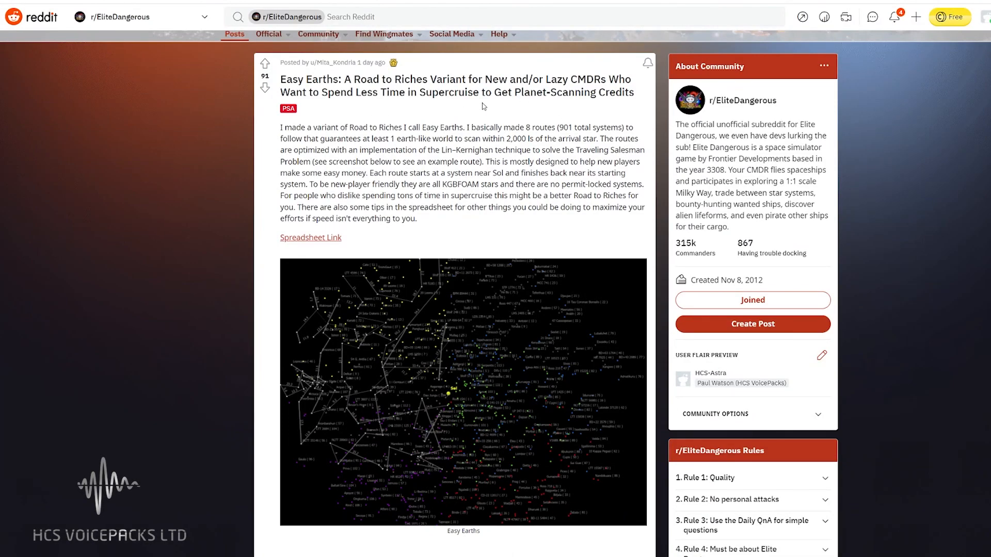
mouse_move(423, 181)
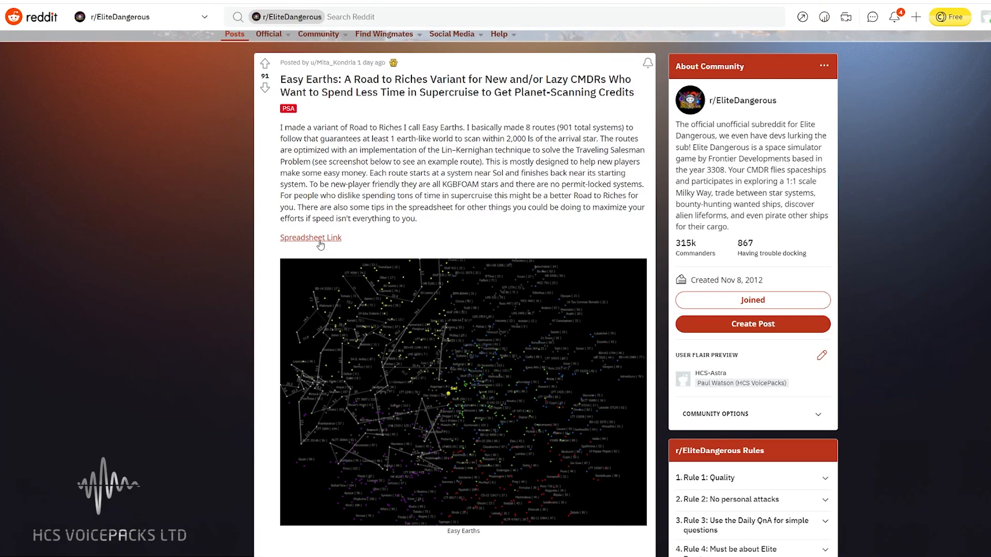
Open the linked Easy Earths route spreadsheet and scroll through the Sector 1 system list.
click(311, 237)
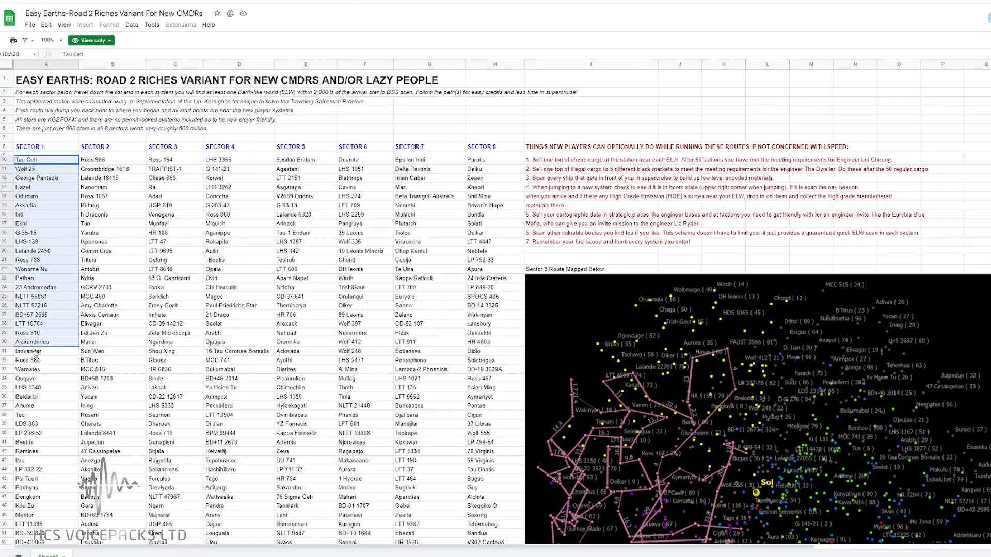
scroll(down, 3)
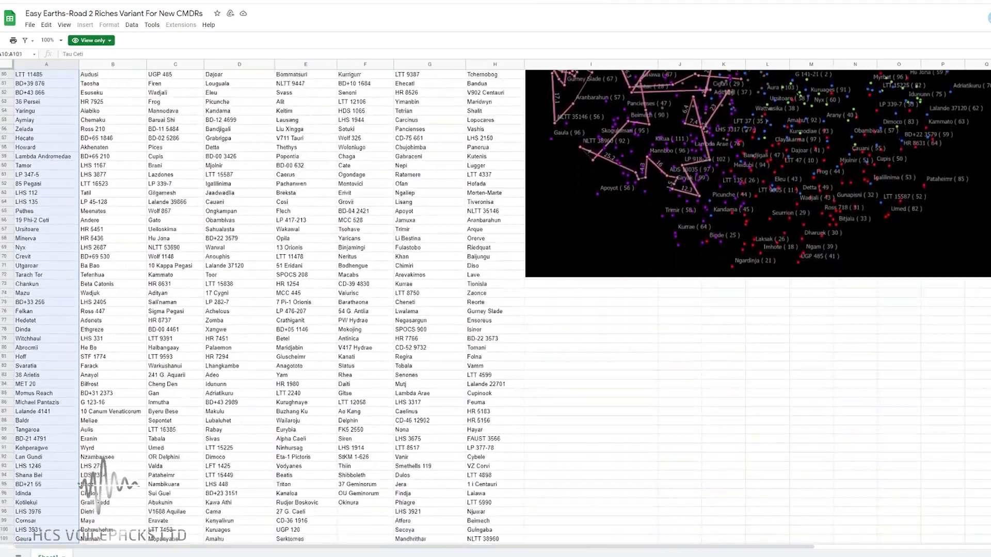
scroll(down, 3)
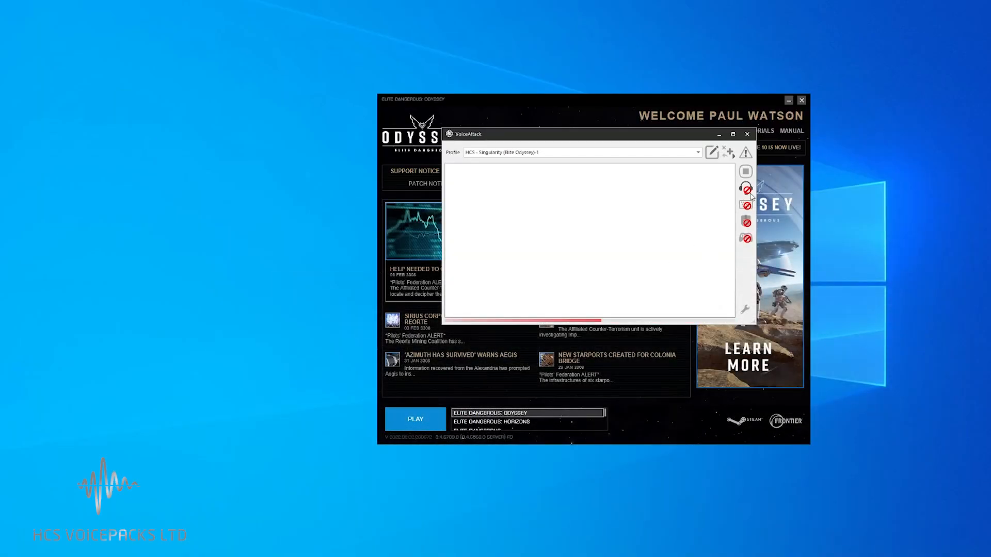
From the HCS customiser, reach the Ad-Astra Expedition Manager and start adding a new expedition.
click(745, 188)
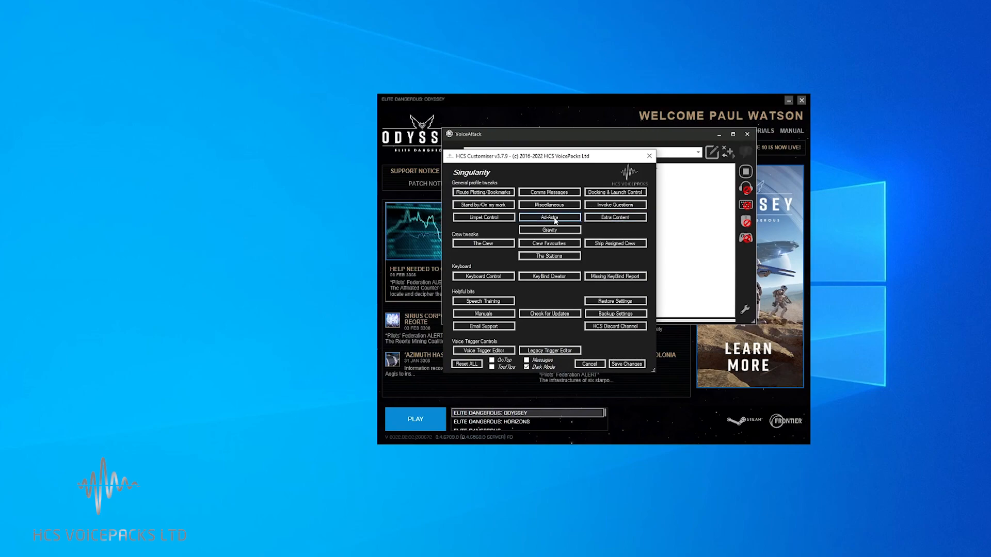
click(549, 217)
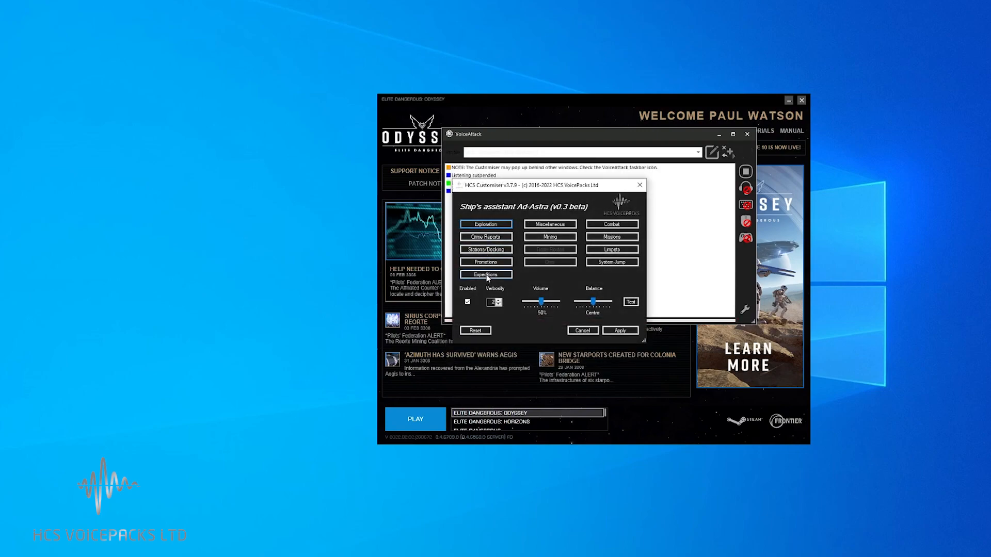
click(485, 275)
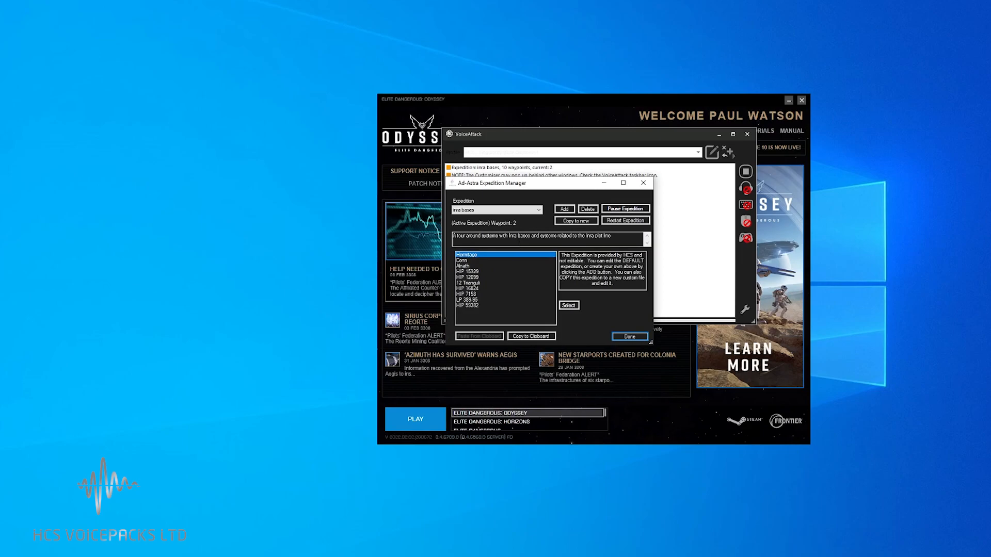
mouse_move(611, 236)
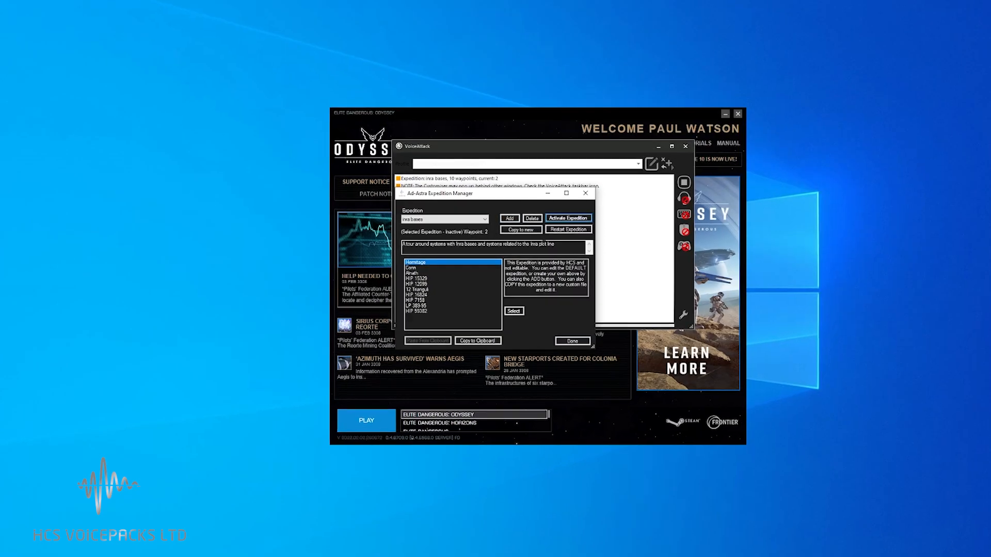
click(513, 199)
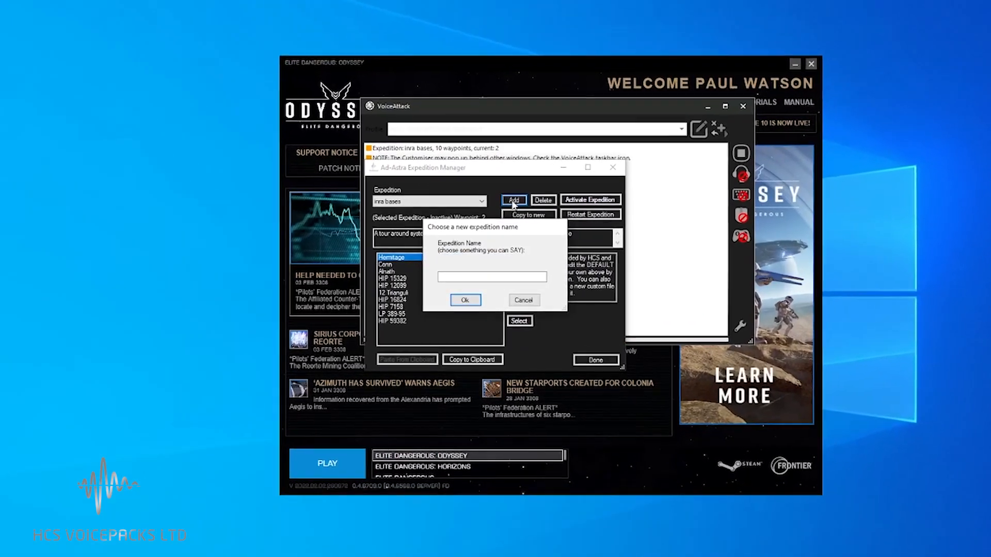
Name the new expedition 'road to riches sector one' and confirm it.
text(road to riches sector one)
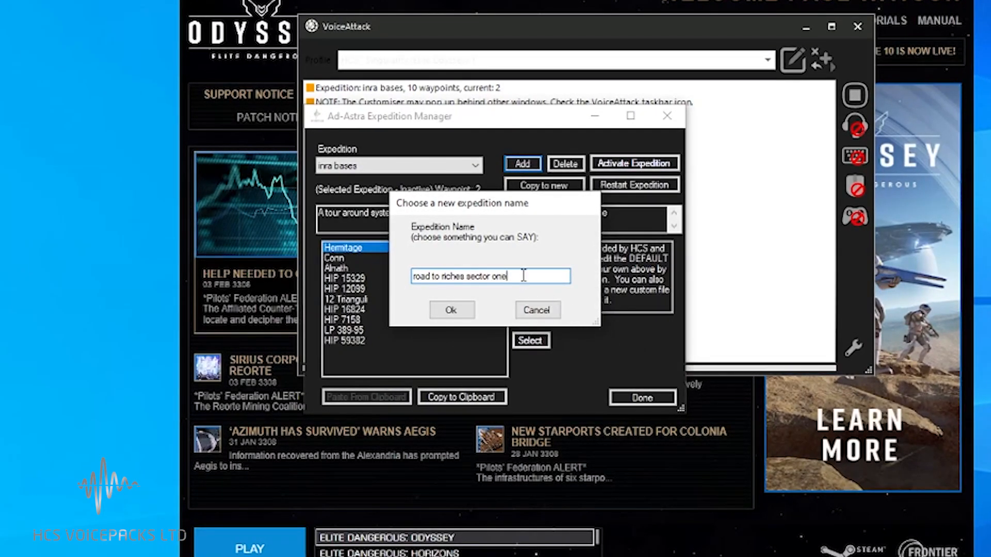
click(451, 311)
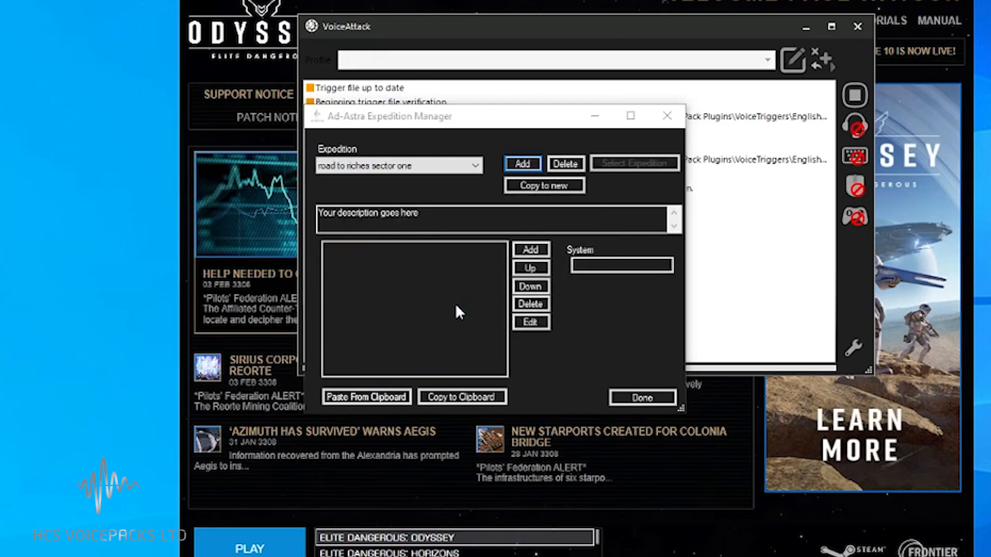
Replace the placeholder with a sector one road-to-riches variant description crediting Mita Kno, Twitter and reddit.
double_click(400, 212)
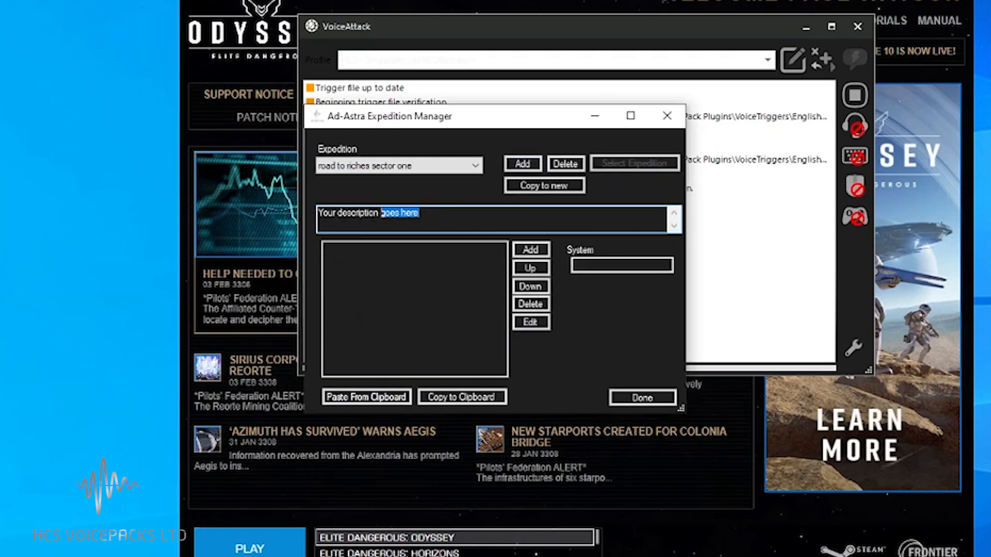
text(Sector one of)
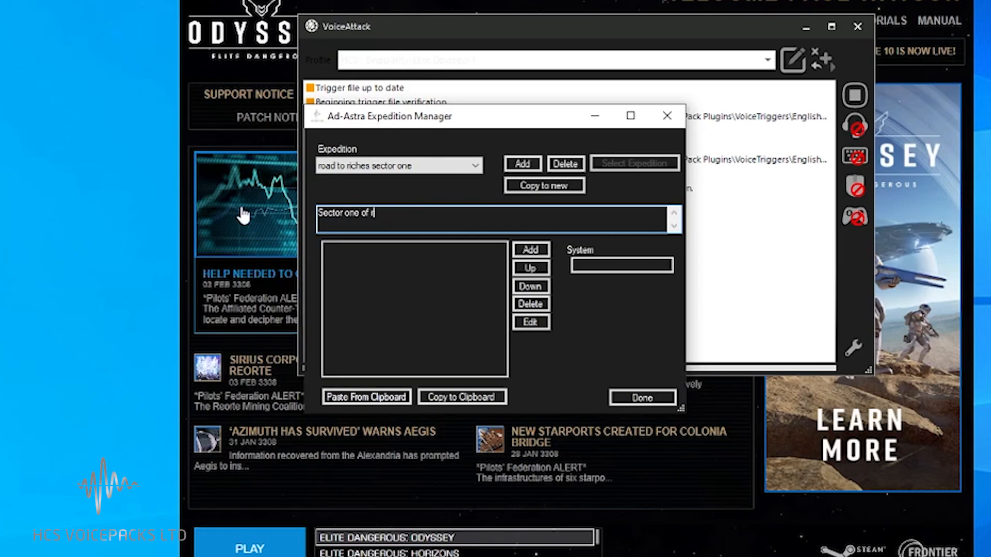
text(road to riche)
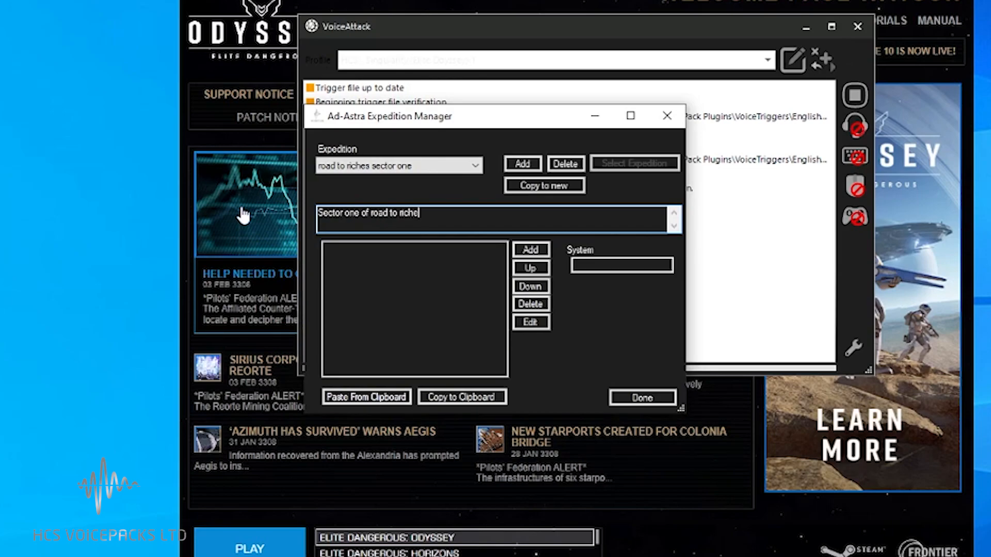
text(variant by)
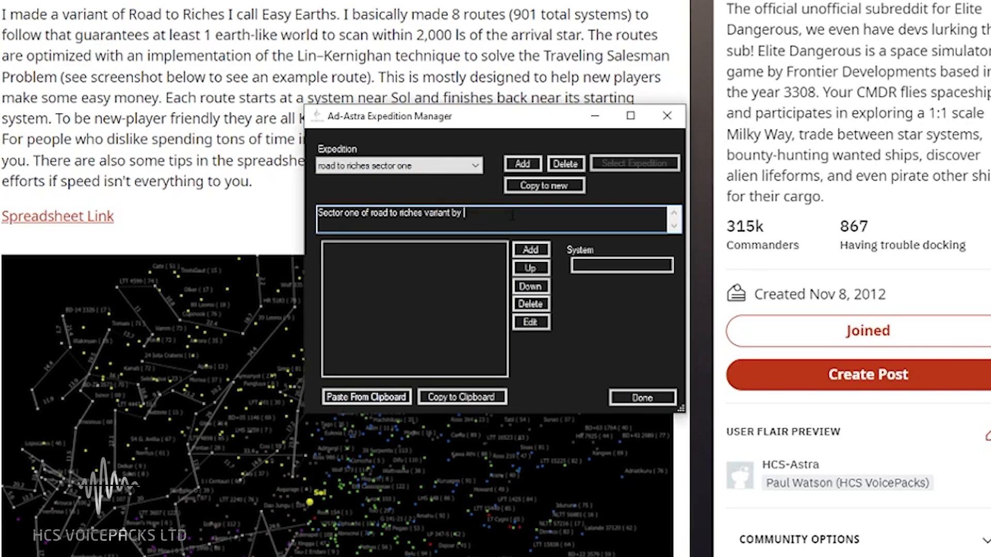
text(Mita Knodria (sources Twitter)
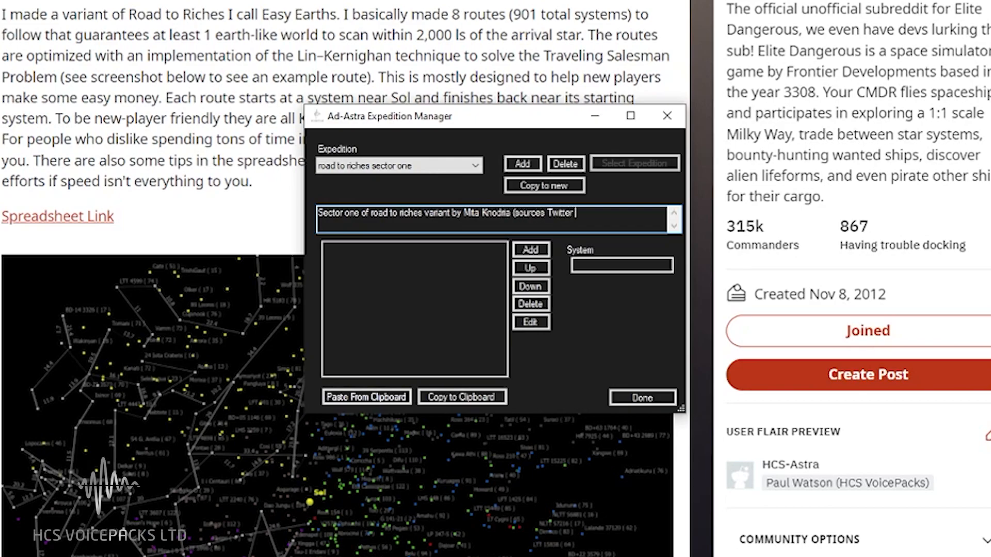
text(/ reddit))
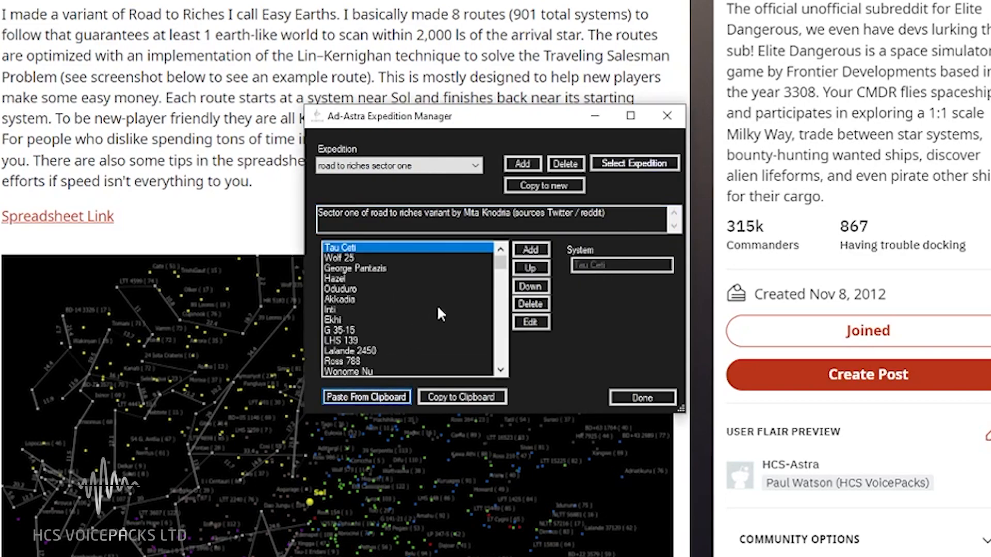
mouse_move(348, 256)
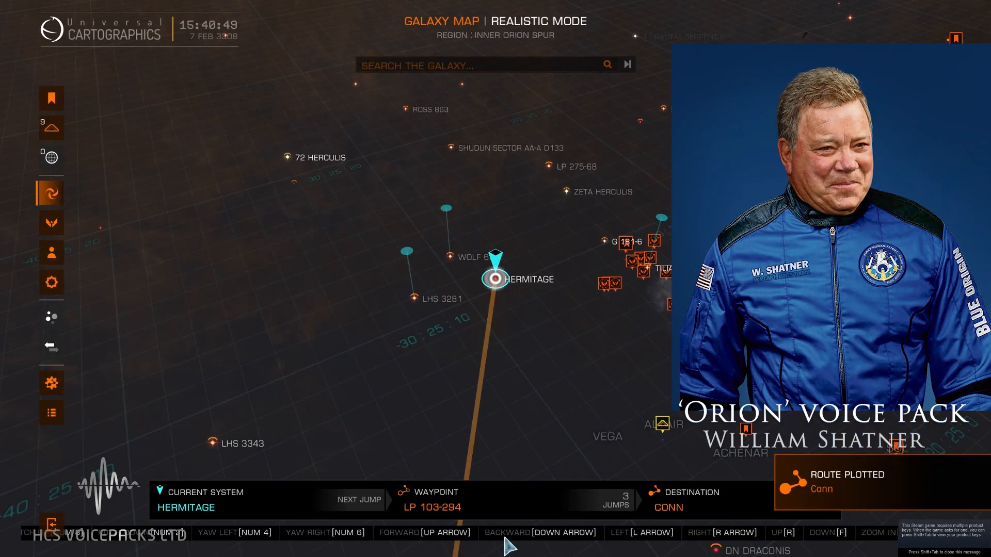
Search the galaxy map for 'TAU C' to find Tau Ceti.
text(TAU C)
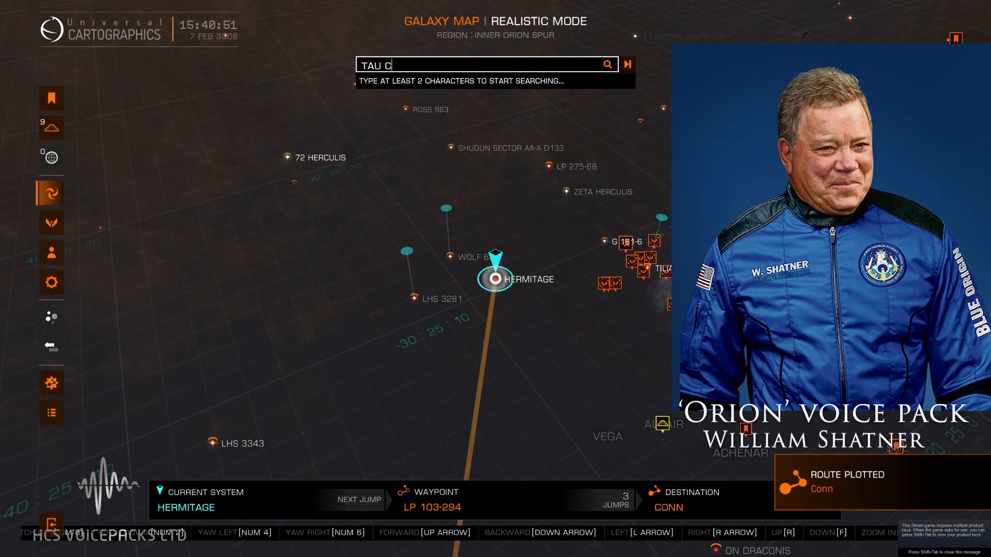